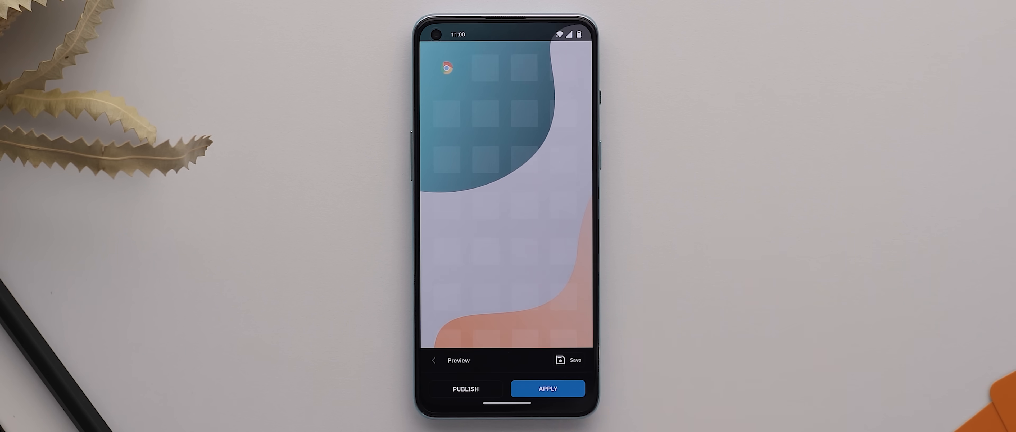
# Save and export the custom icon pack, overwriting the existing version.
pyautogui.click(549, 388)
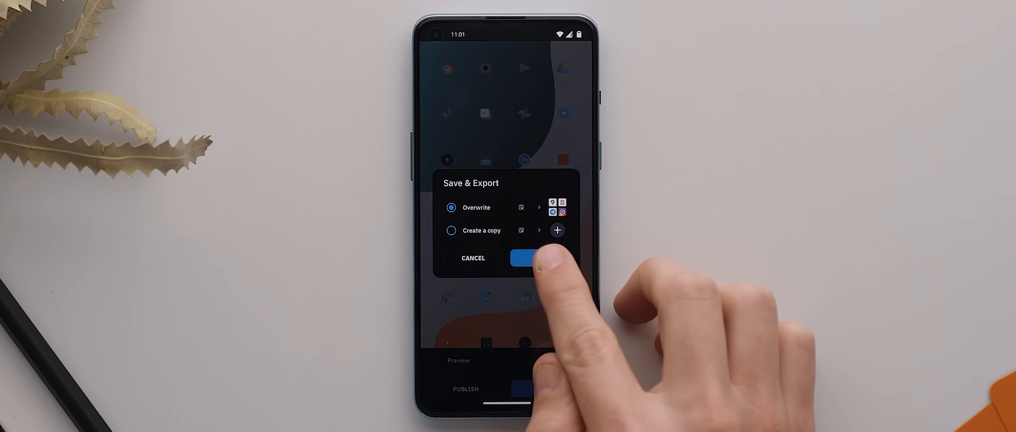
pyautogui.click(526, 259)
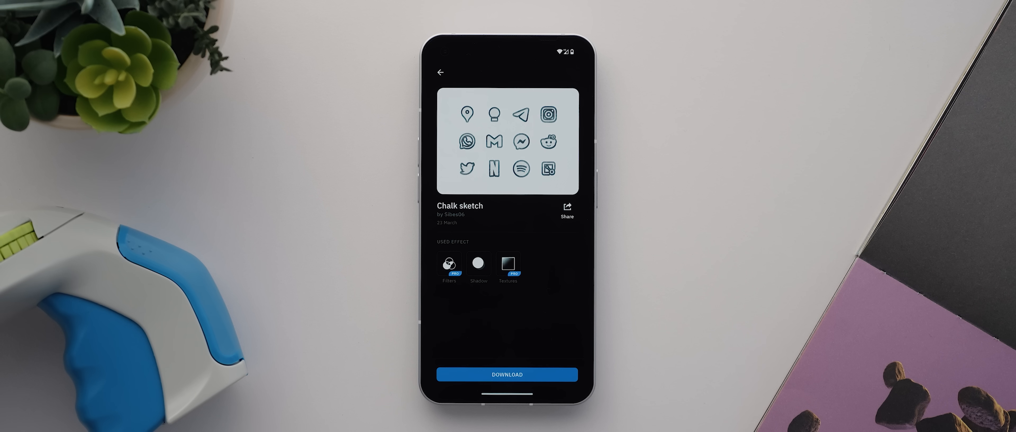
# Download the community Chalk sketch pack and view its library copy, Chalk sketch 3.
pyautogui.click(507, 375)
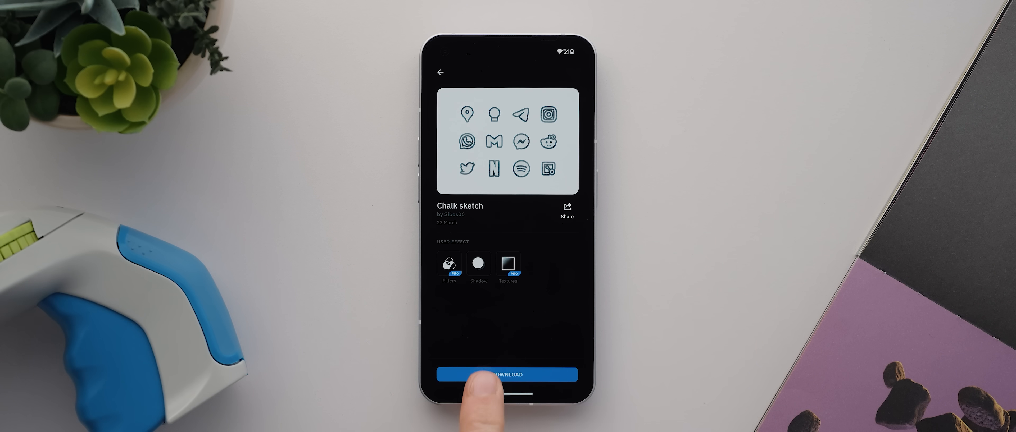
pyautogui.click(507, 375)
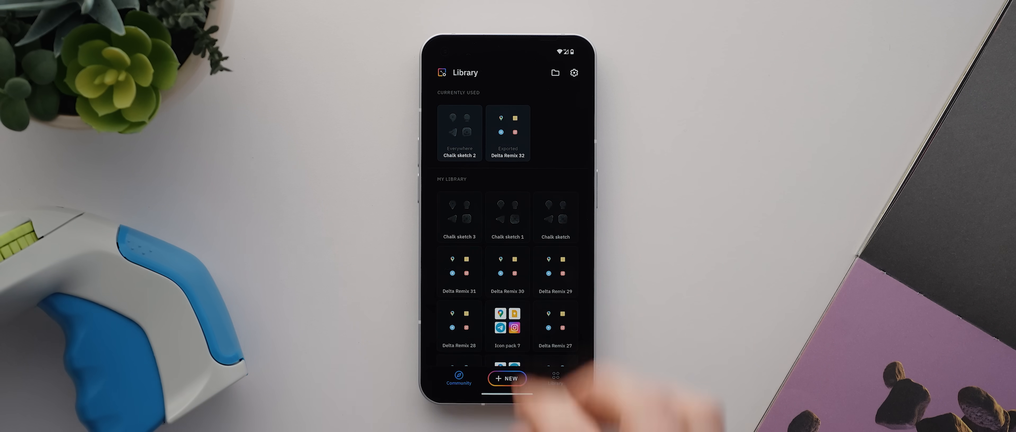
pyautogui.click(460, 217)
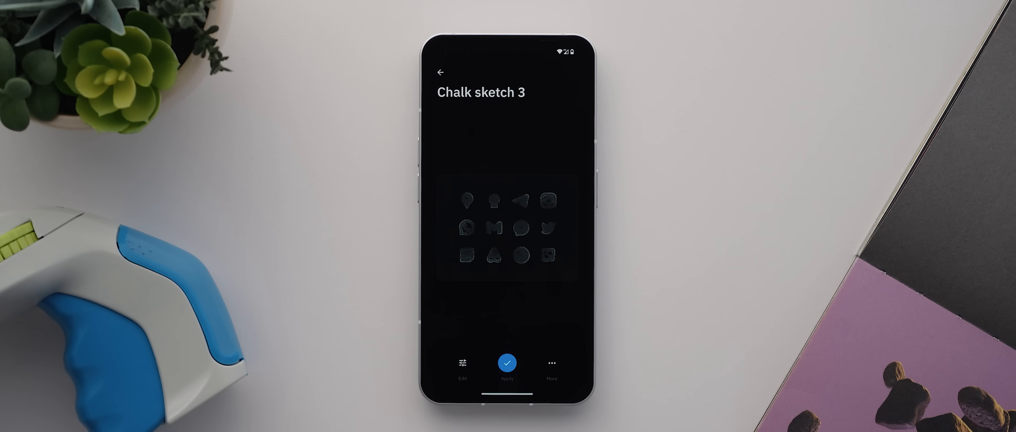